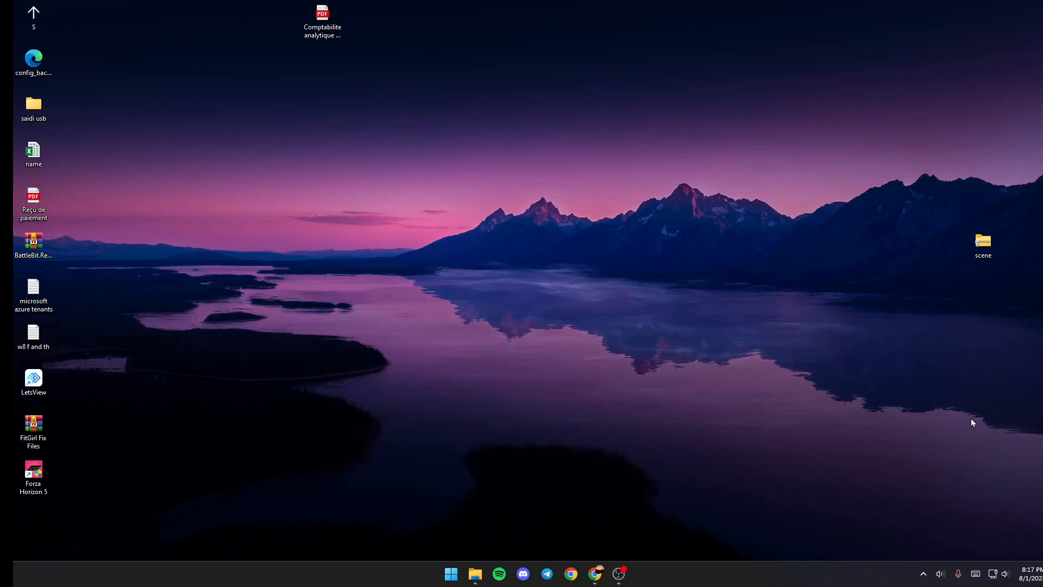
# Briefly bring up the Steam library from the tray's quick options and close it again
pyautogui.click(923, 574)
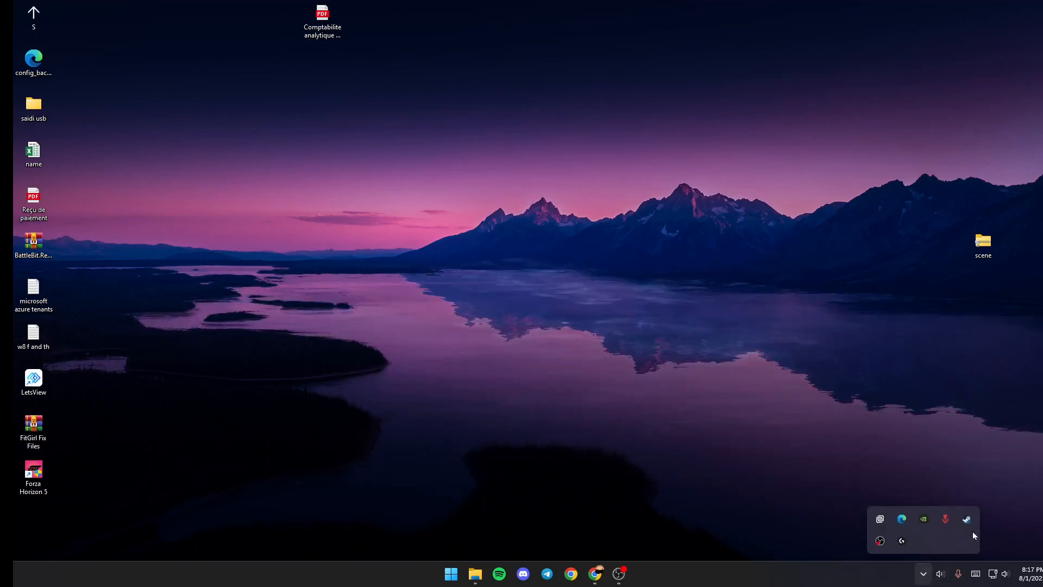
pyautogui.rightClick(966, 519)
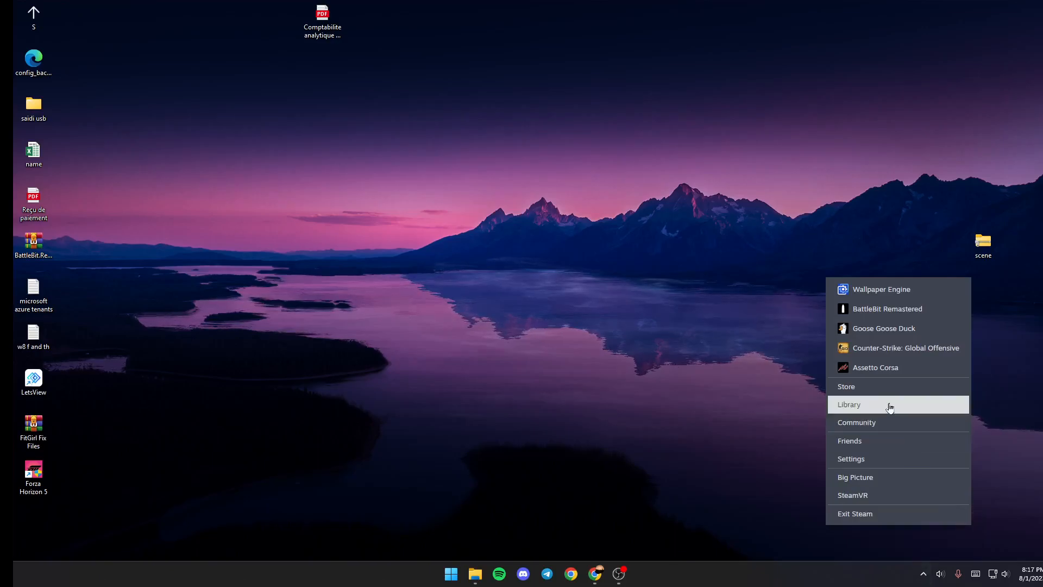
pyautogui.click(848, 404)
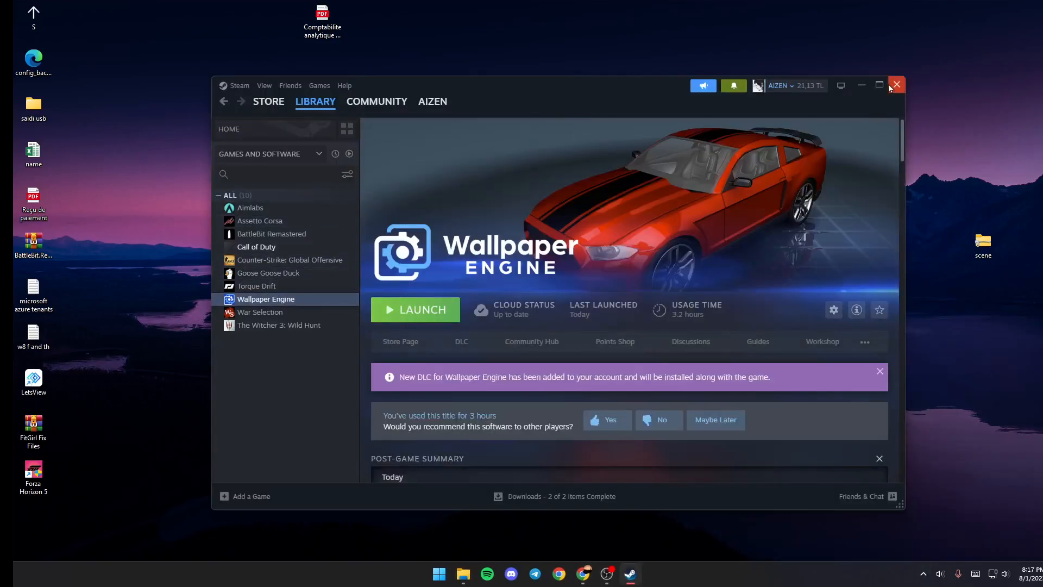
pyautogui.click(896, 85)
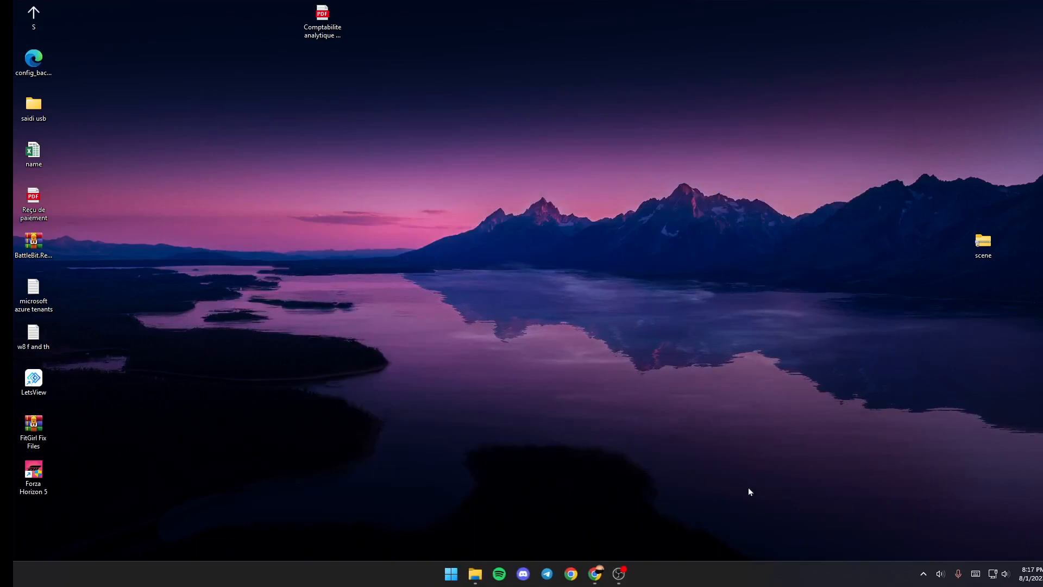
# Bring up Wallpaper Engine's main window from its system tray icon
pyautogui.click(923, 574)
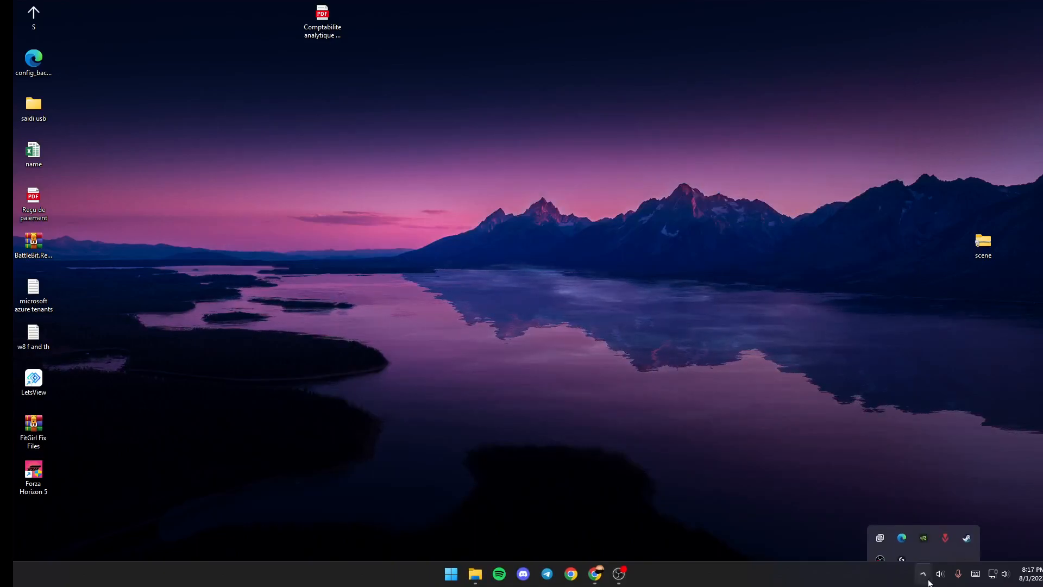
pyautogui.moveTo(880, 519)
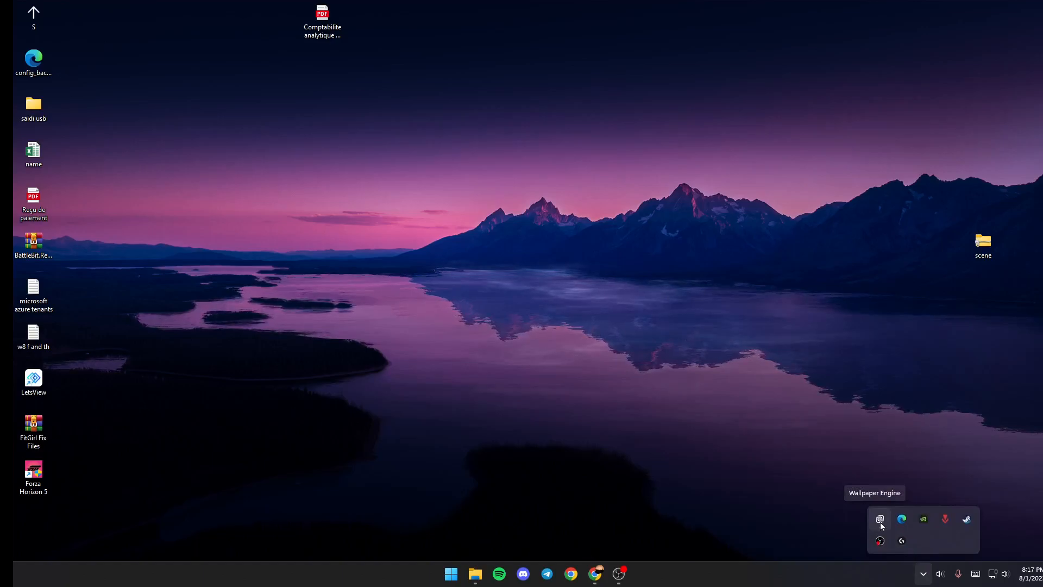
pyautogui.rightClick(880, 520)
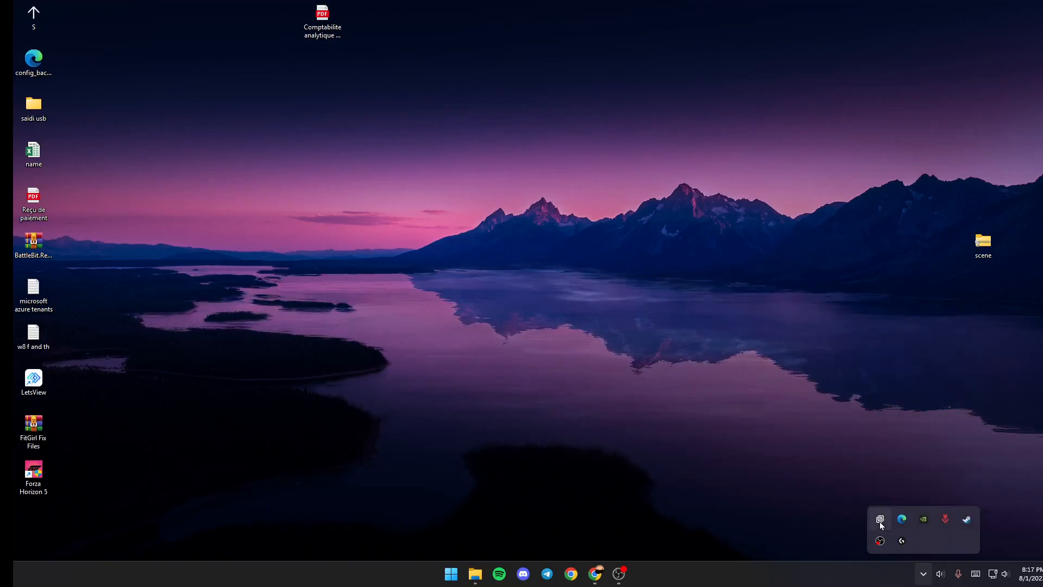
pyautogui.click(880, 519)
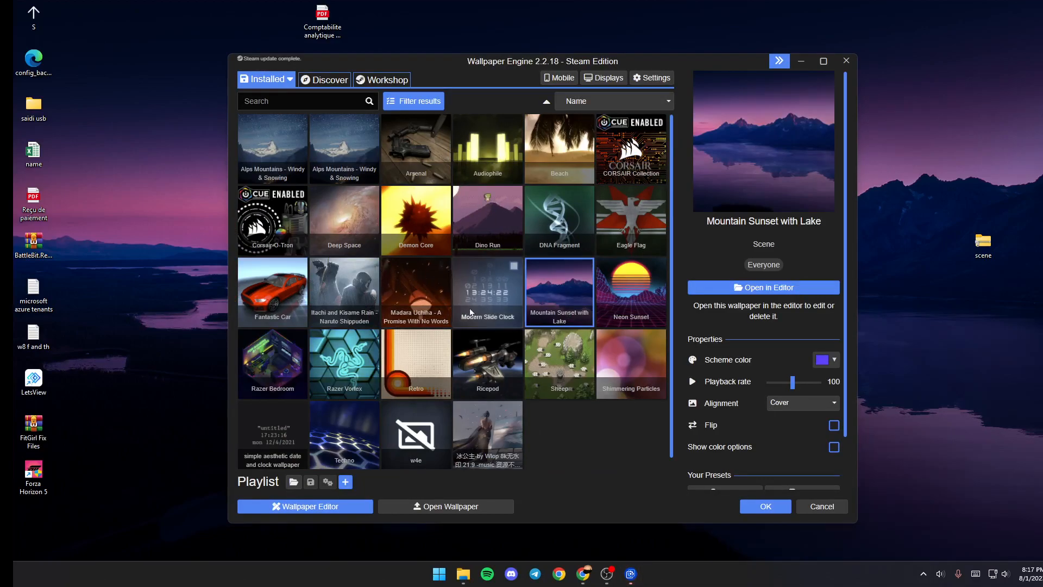
pyautogui.click(266, 78)
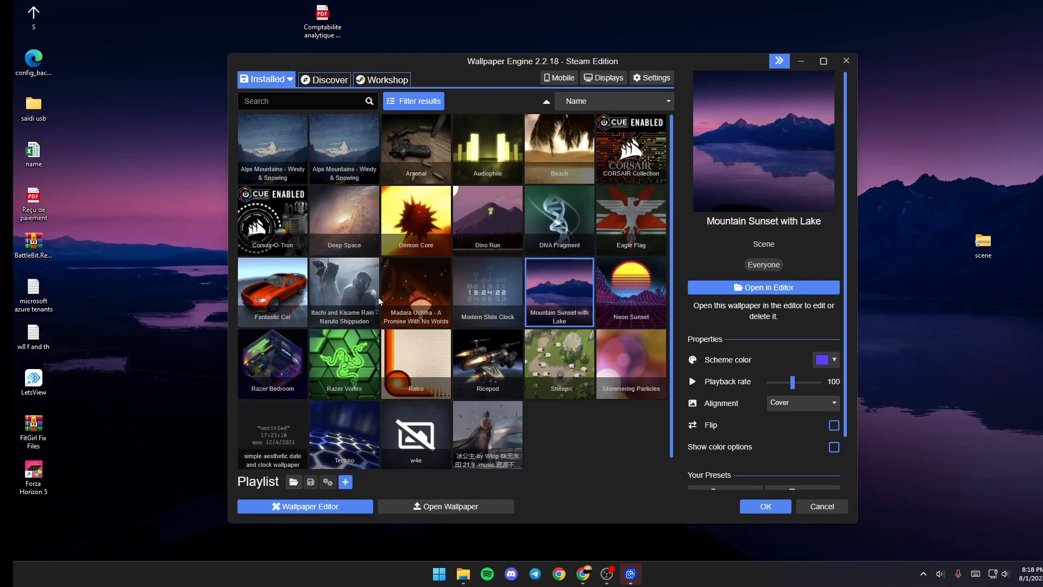
pyautogui.click(326, 80)
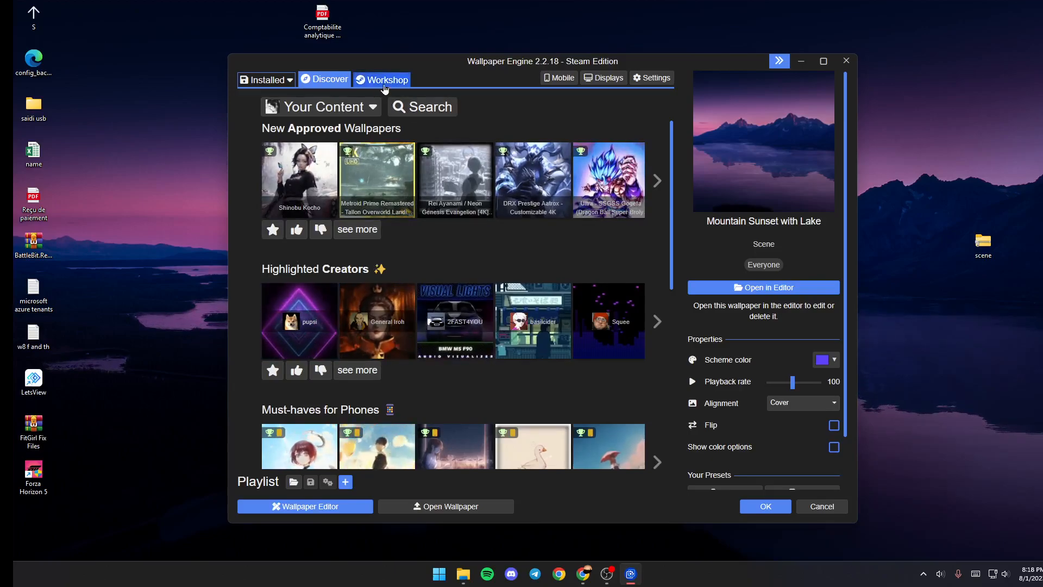
pyautogui.click(382, 79)
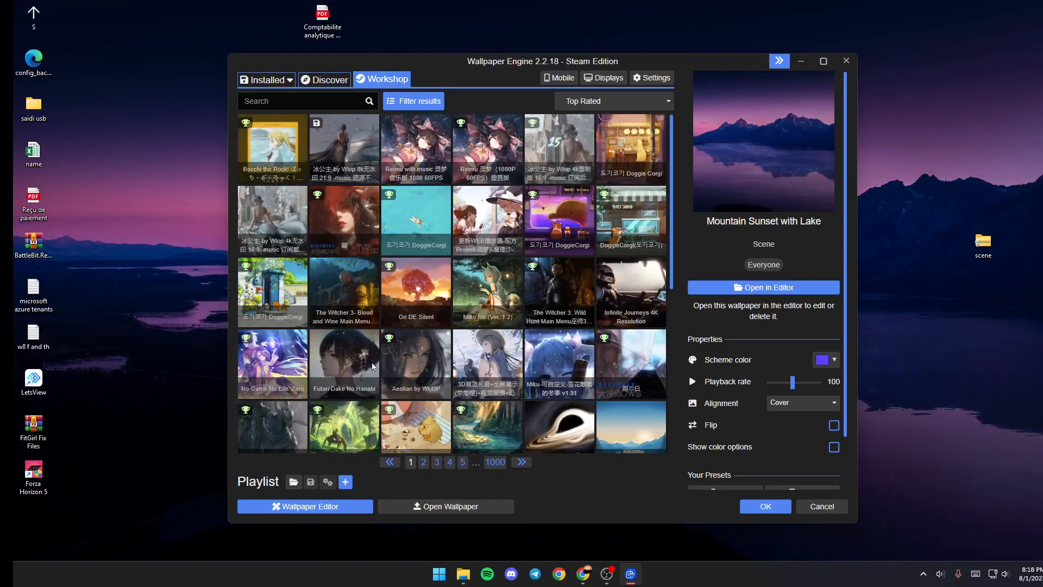
pyautogui.click(265, 79)
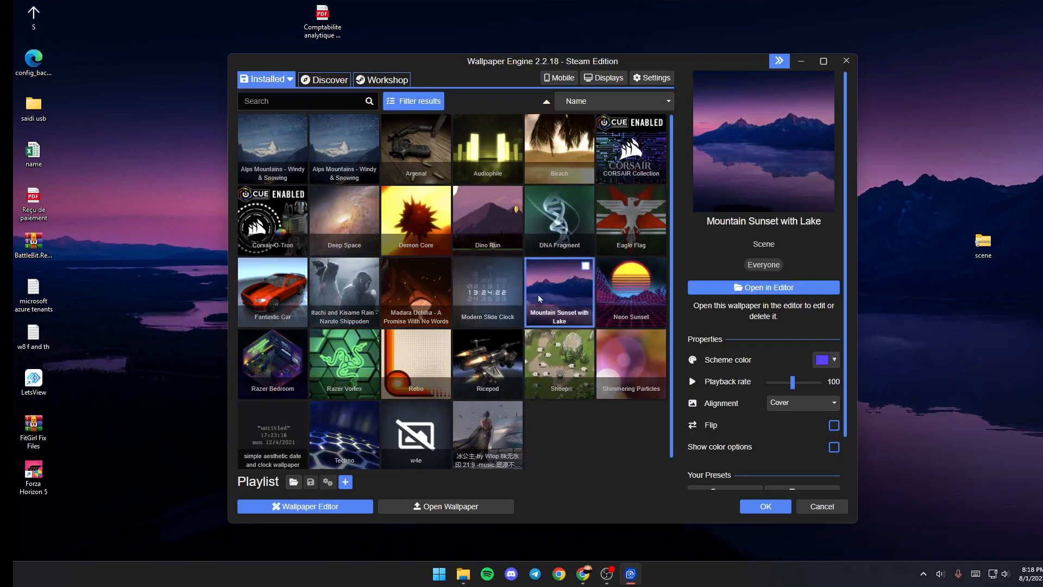
pyautogui.click(381, 79)
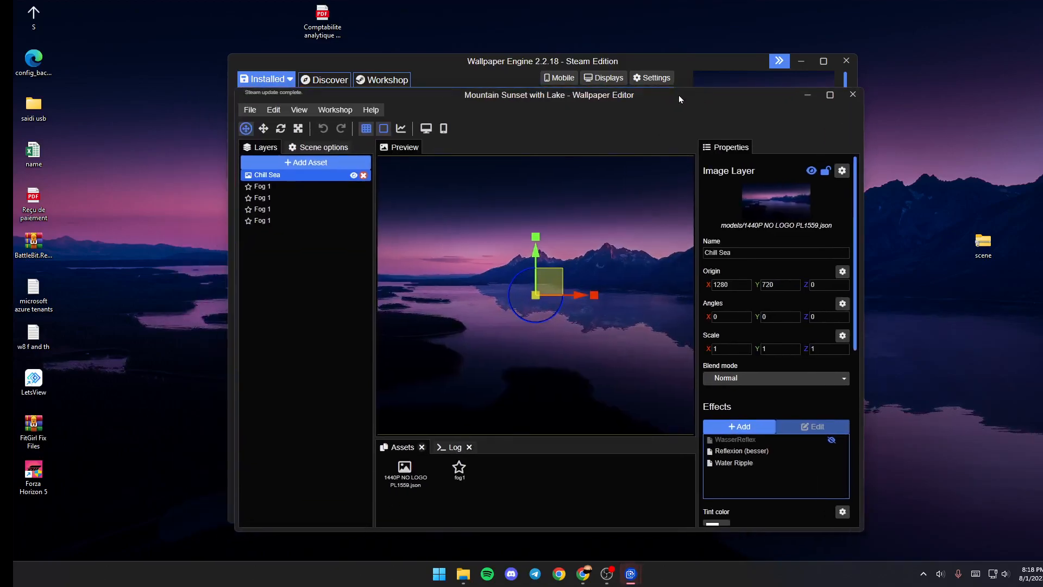
pyautogui.moveTo(456, 228)
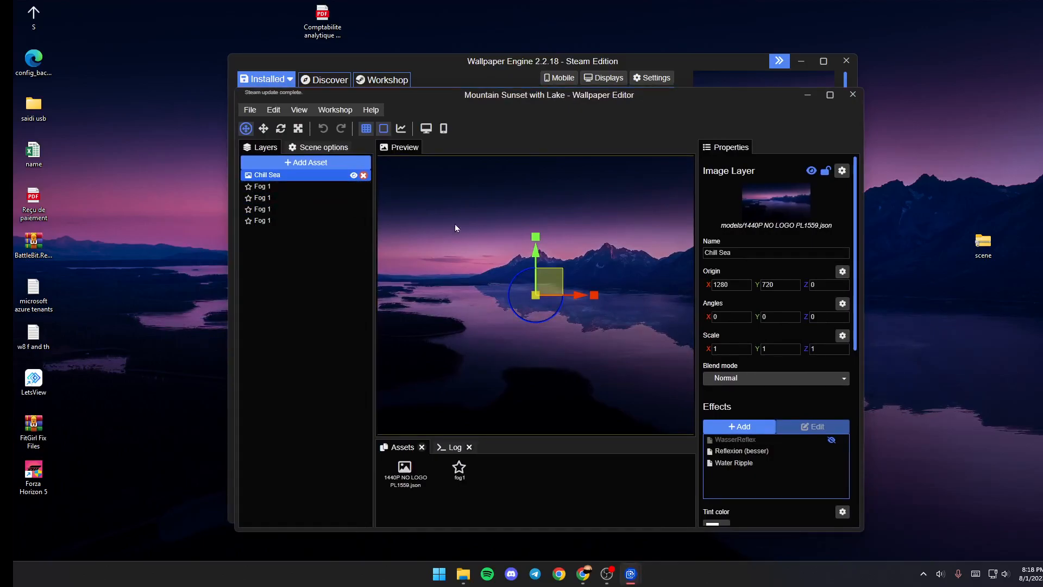
pyautogui.moveTo(306, 163)
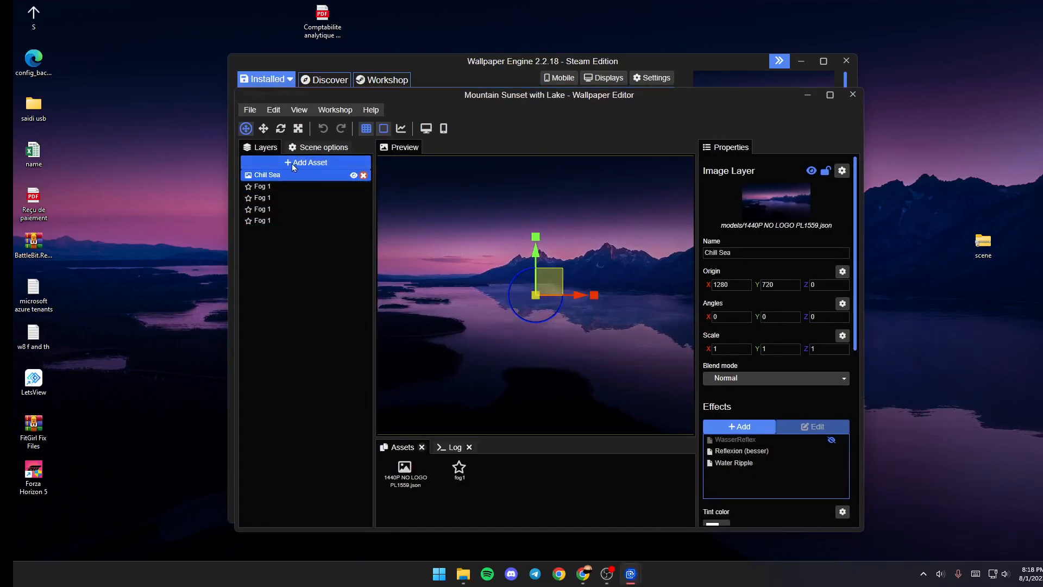
# Browse the Add Asset catalogue and dismiss it without adding anything
pyautogui.click(307, 162)
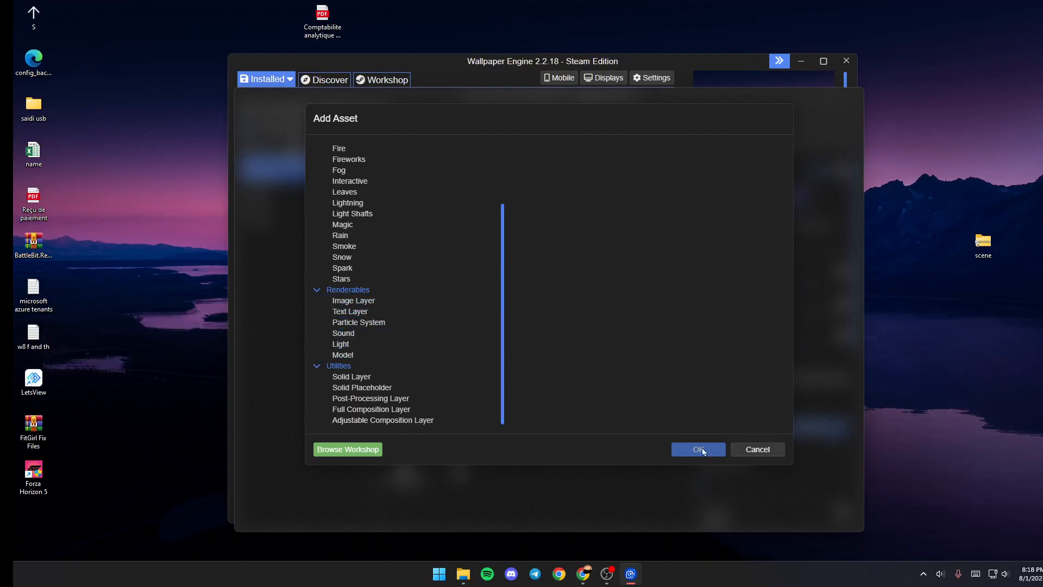
pyautogui.click(697, 450)
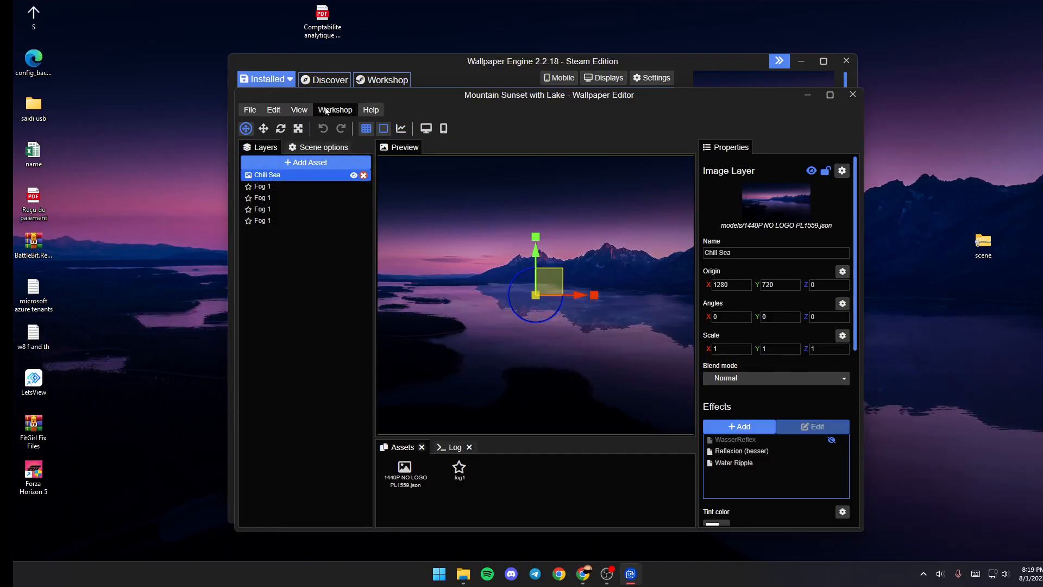
pyautogui.click(336, 110)
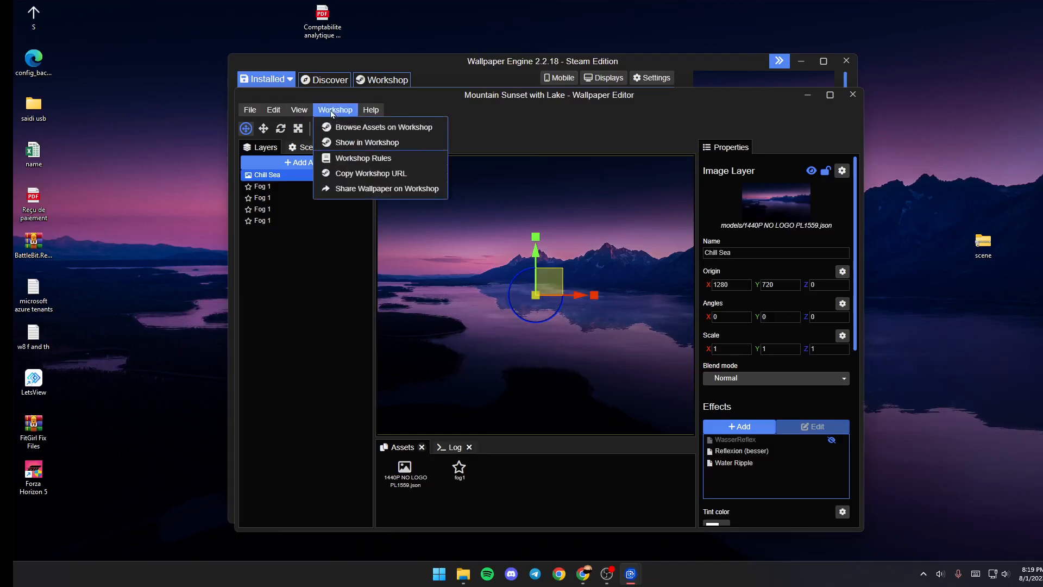
pyautogui.moveTo(356, 127)
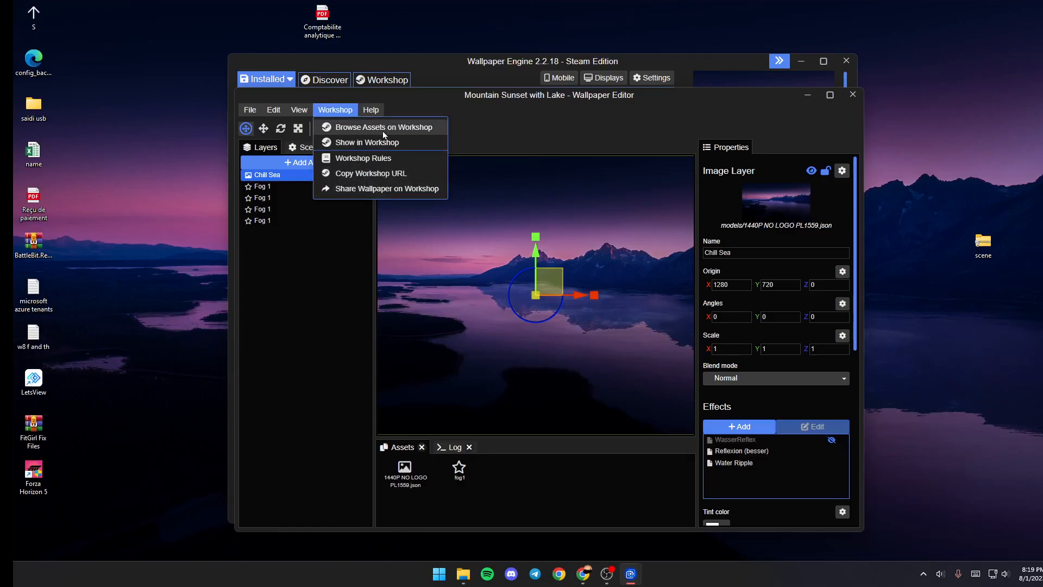
pyautogui.moveTo(368, 161)
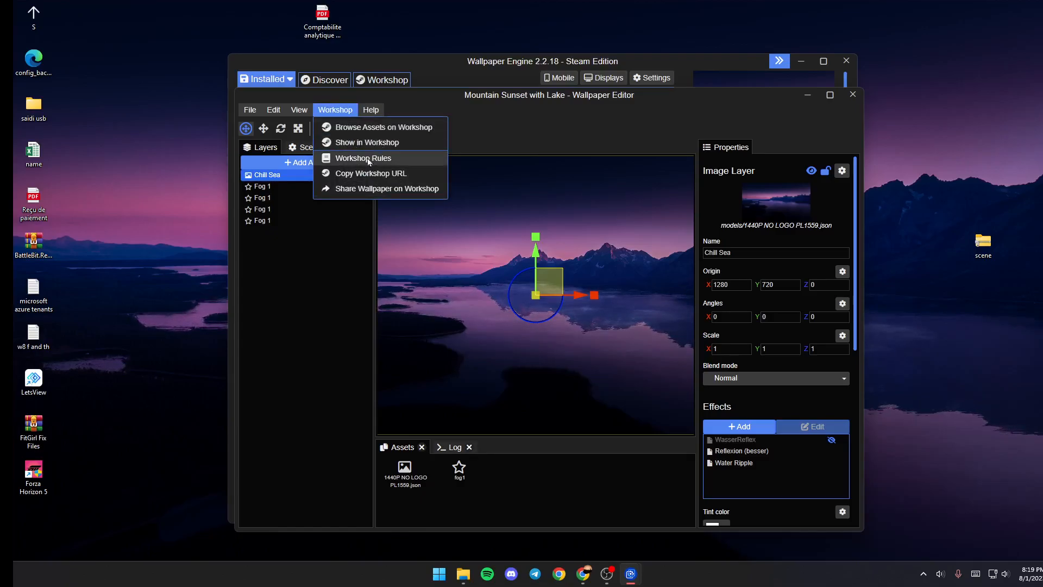
pyautogui.moveTo(380, 188)
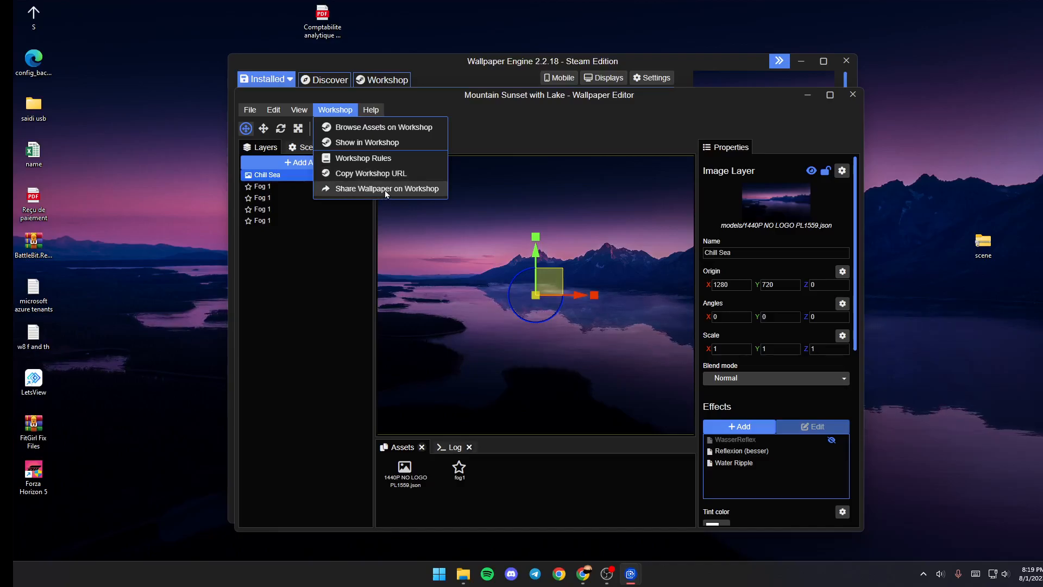
pyautogui.click(388, 193)
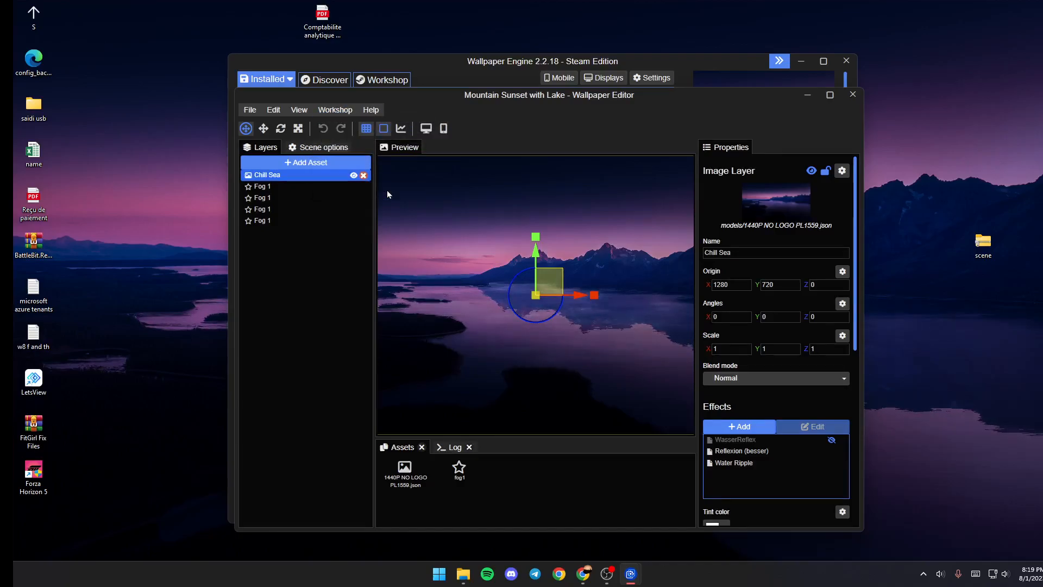
# Retitle the wallpaper 'ewgwgwgwg' in the Publish to Workshop form
pyautogui.click(334, 110)
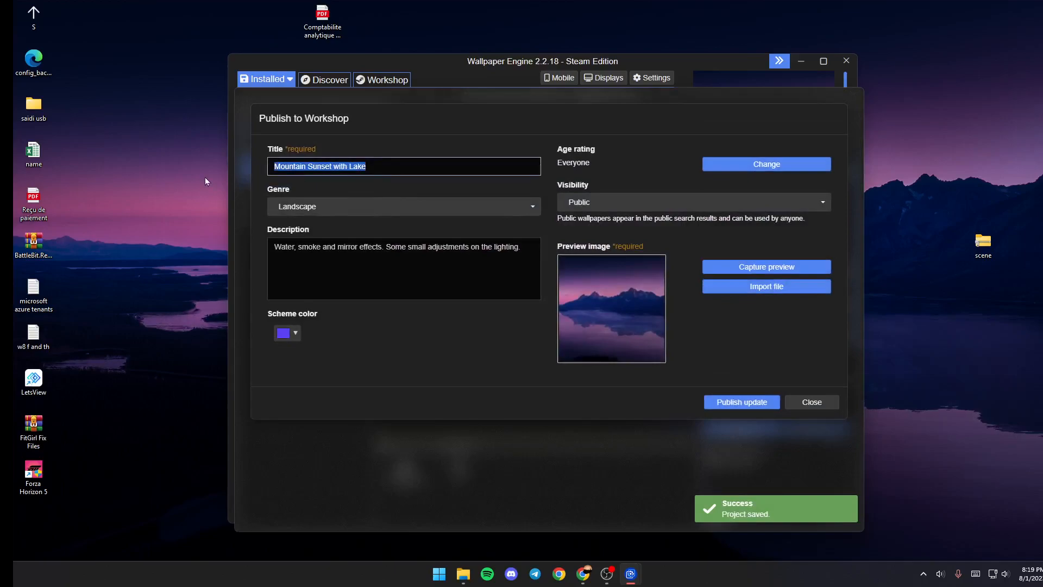
pyautogui.moveTo(346, 181)
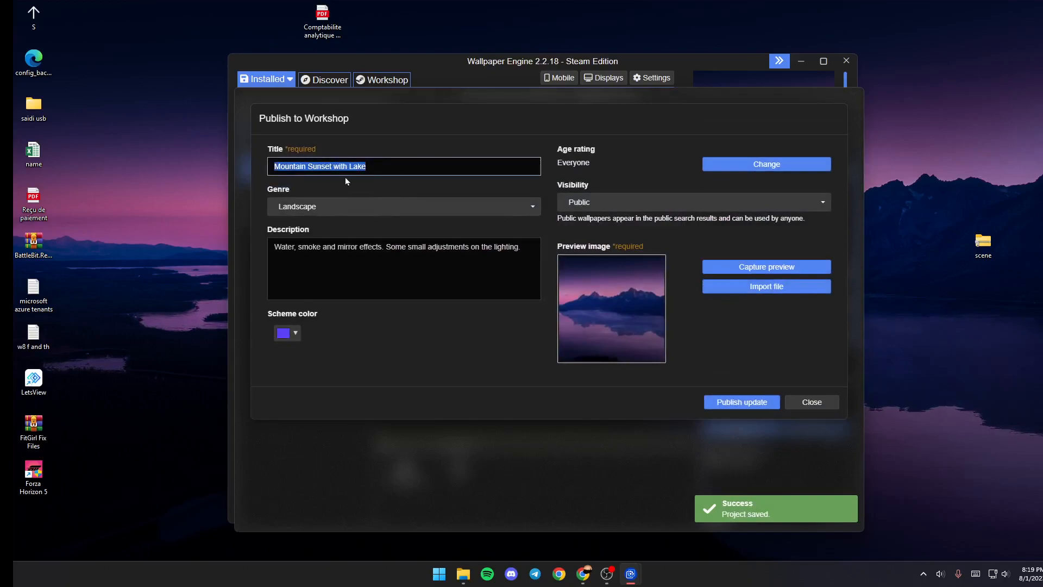
pyautogui.write('ewgwgwgwg')
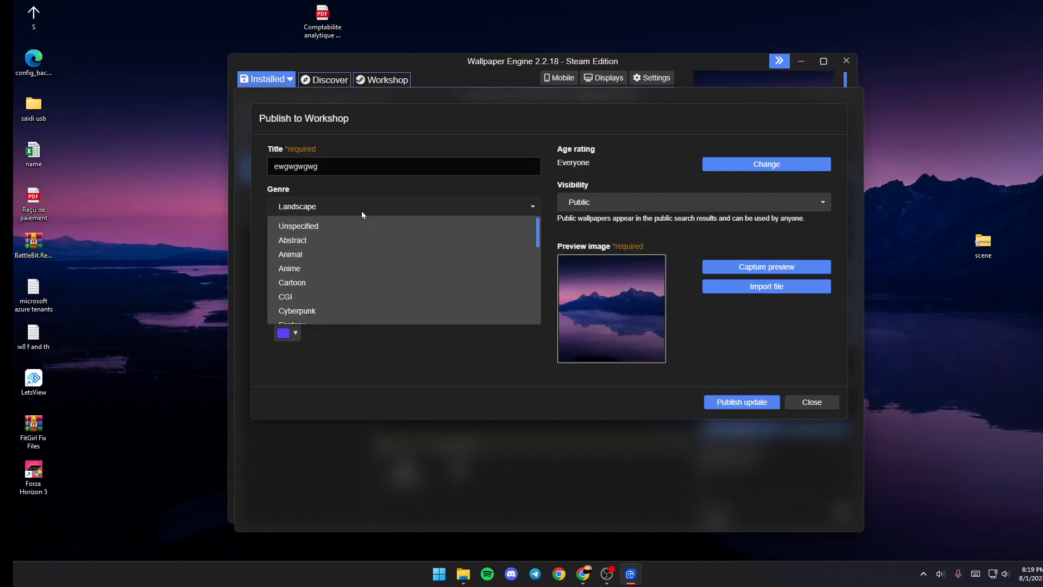
pyautogui.moveTo(321, 205)
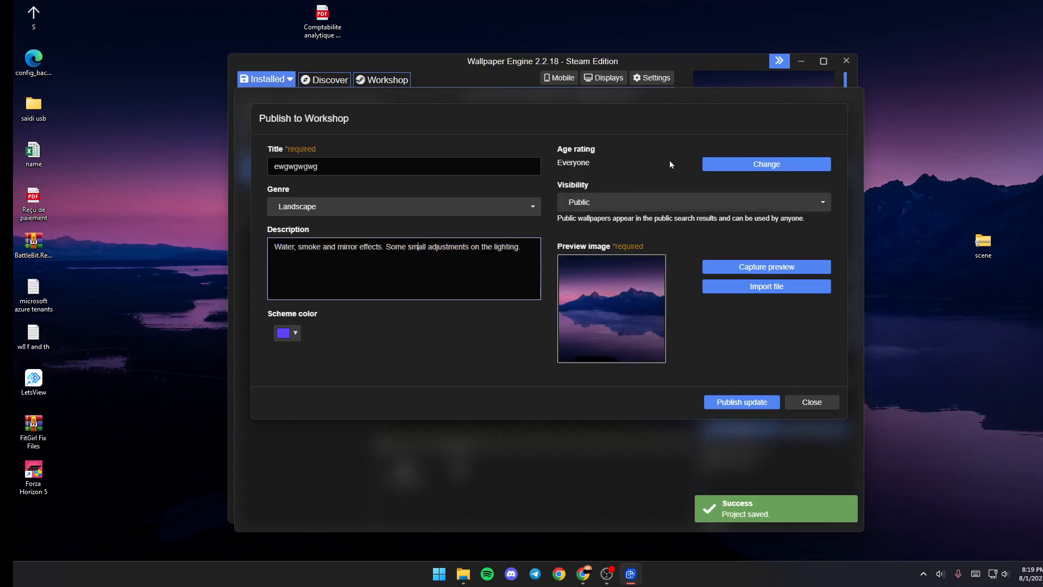
# Rate it Everyone with Public visibility, then close the publish form and the editor
pyautogui.click(765, 163)
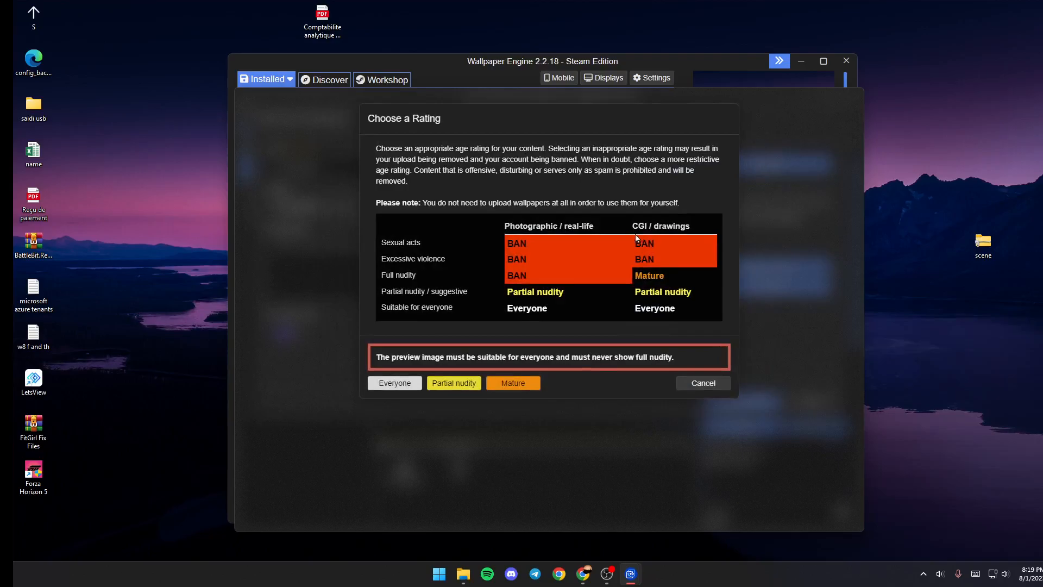
pyautogui.click(395, 382)
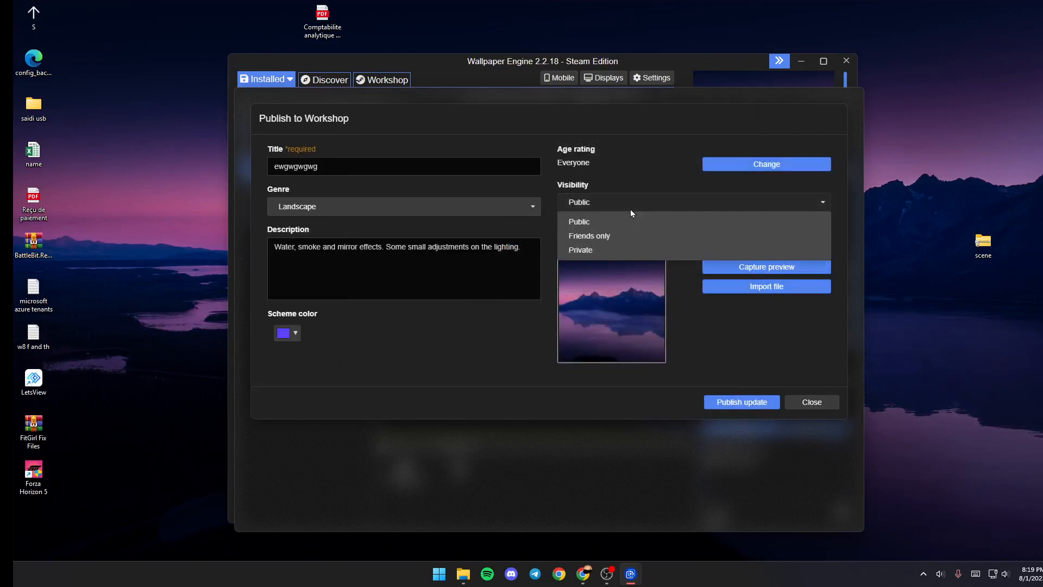
pyautogui.click(578, 221)
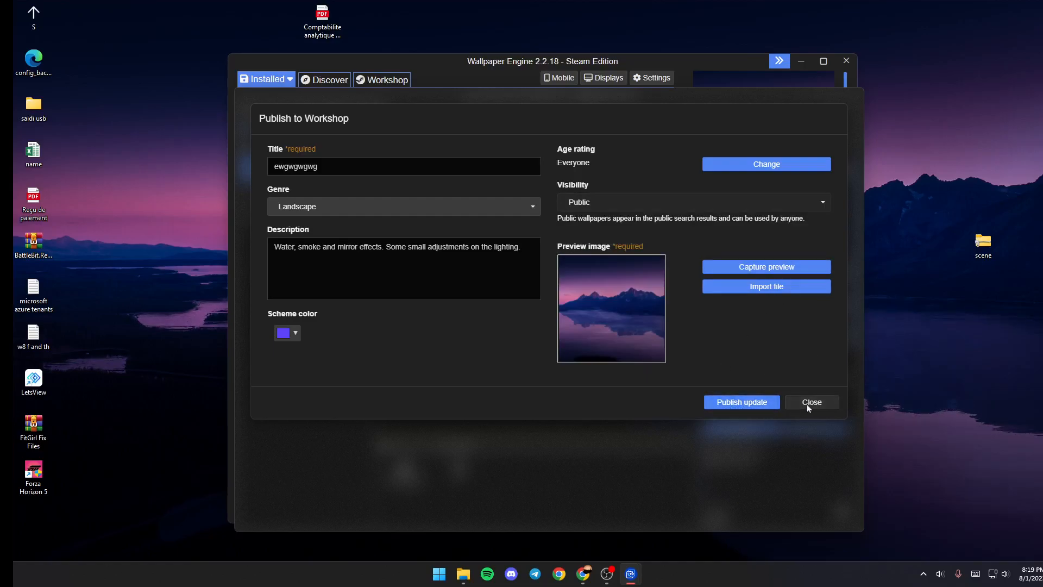
pyautogui.click(810, 402)
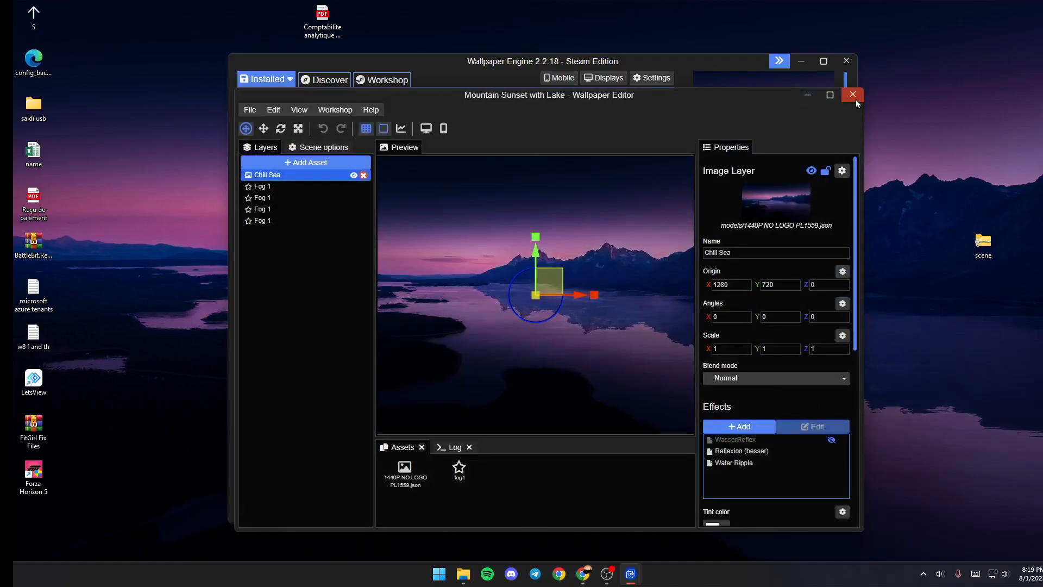
pyautogui.click(853, 94)
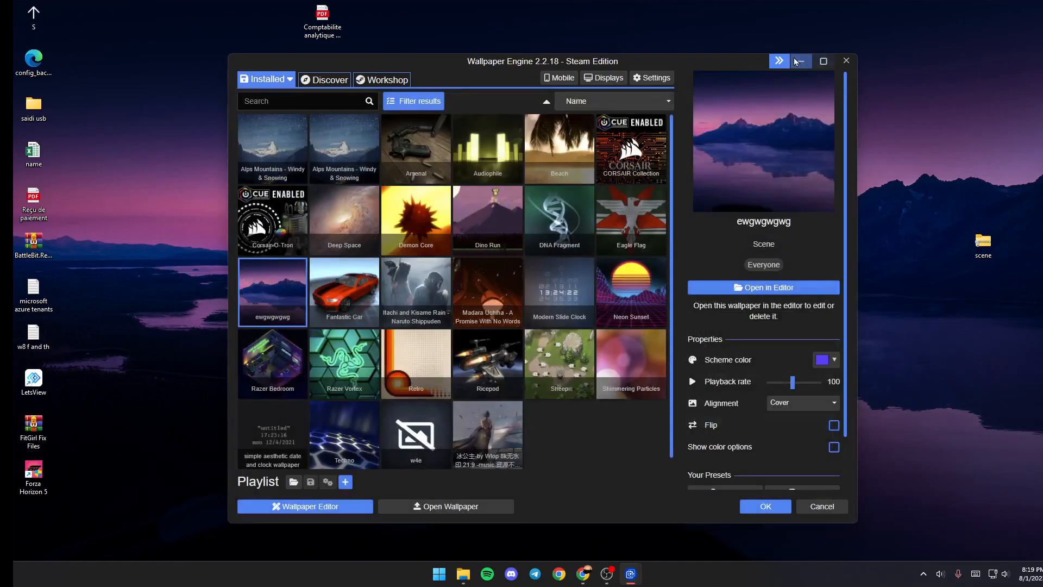